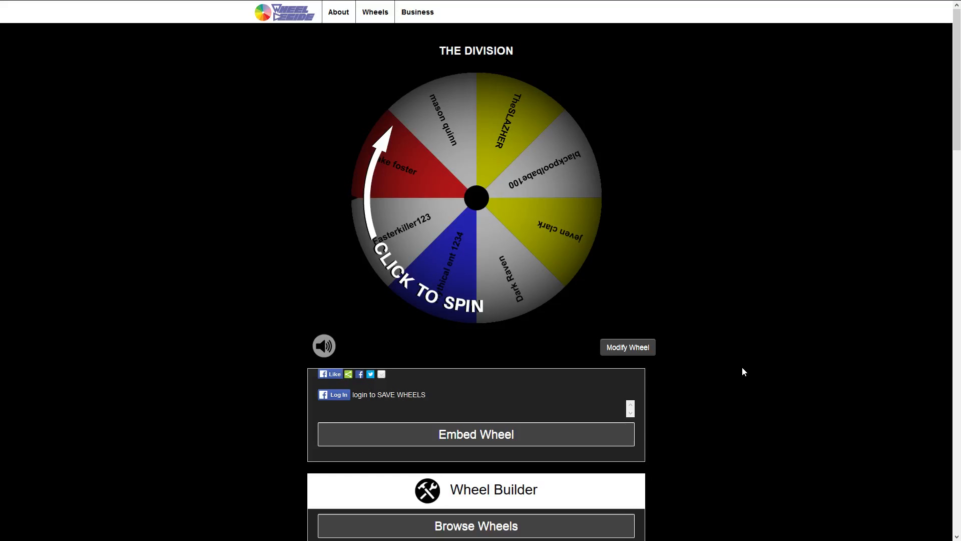
mouse_move(573, 313)
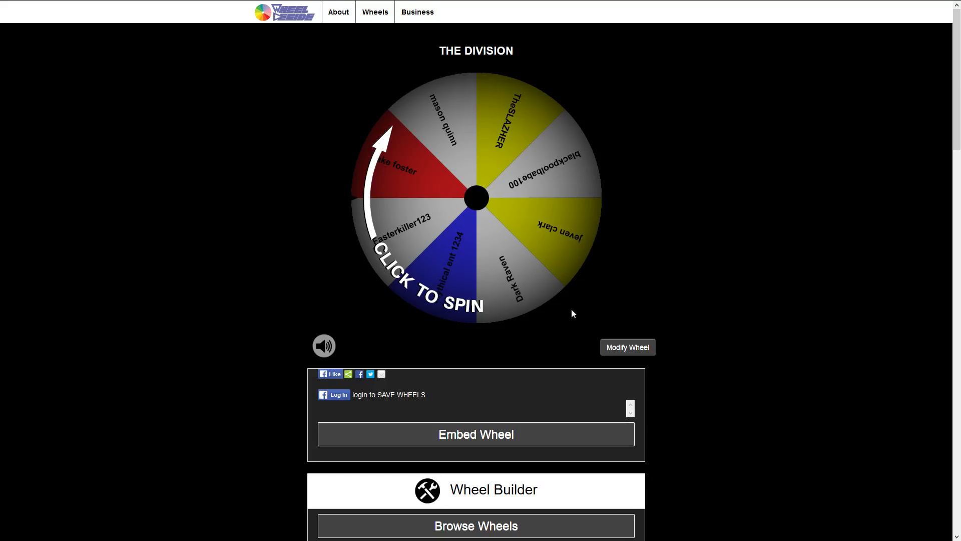
mouse_move(438, 158)
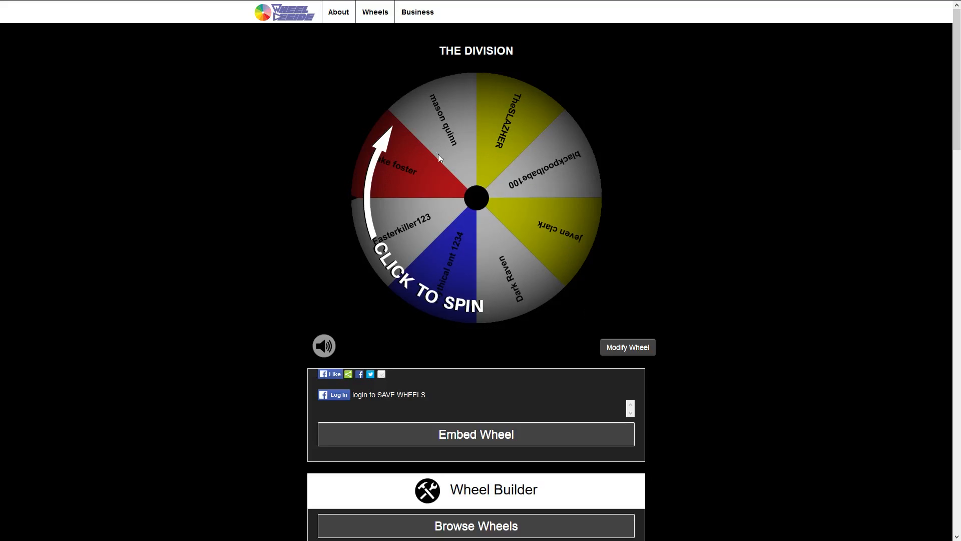
mouse_move(545, 160)
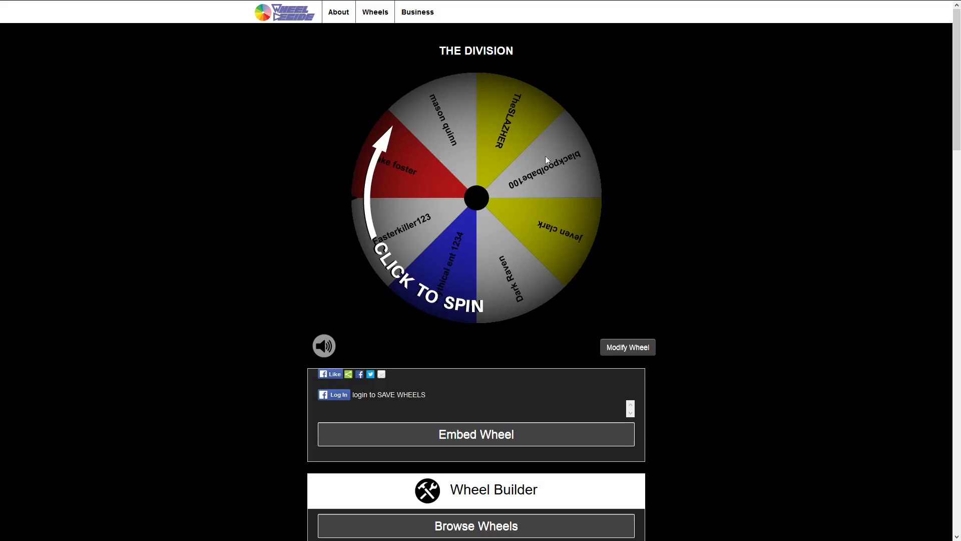
mouse_move(478, 202)
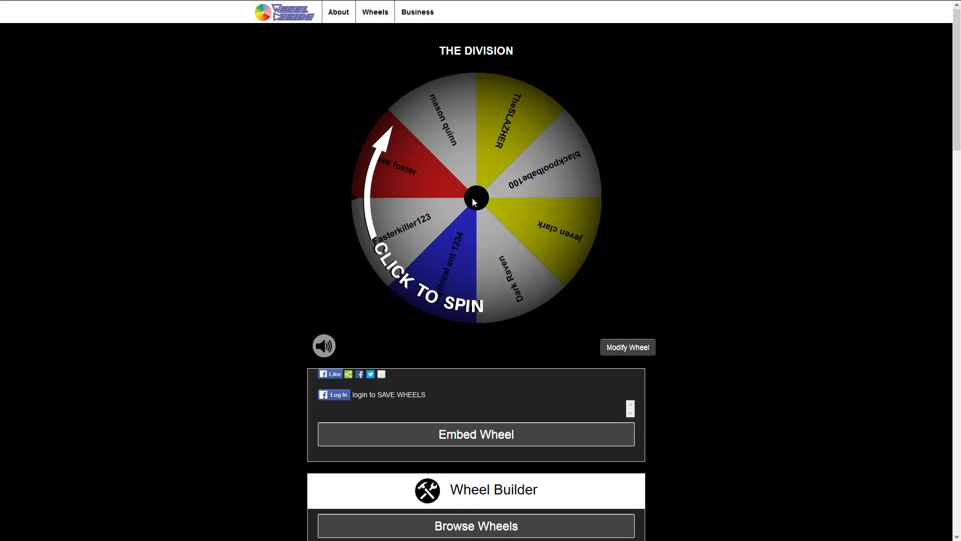
click(475, 198)
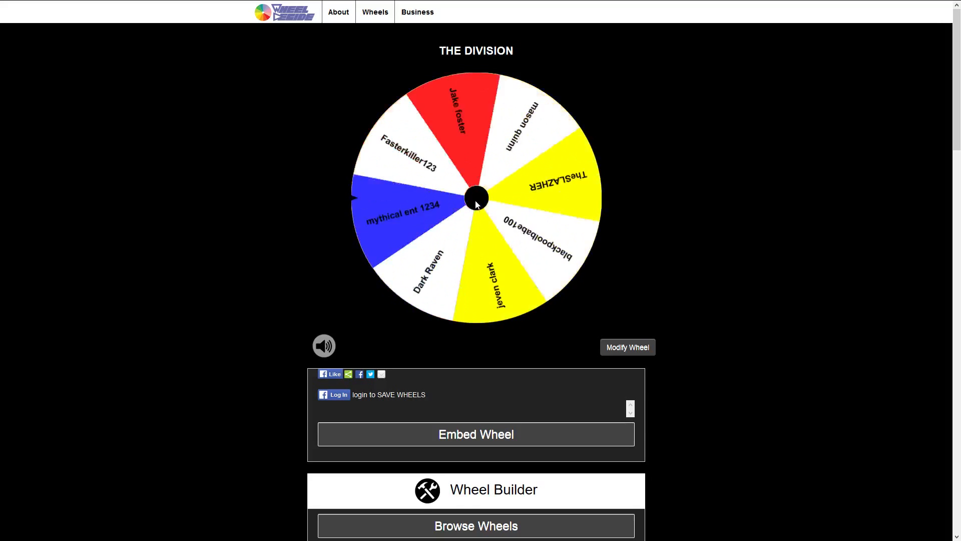
click(475, 197)
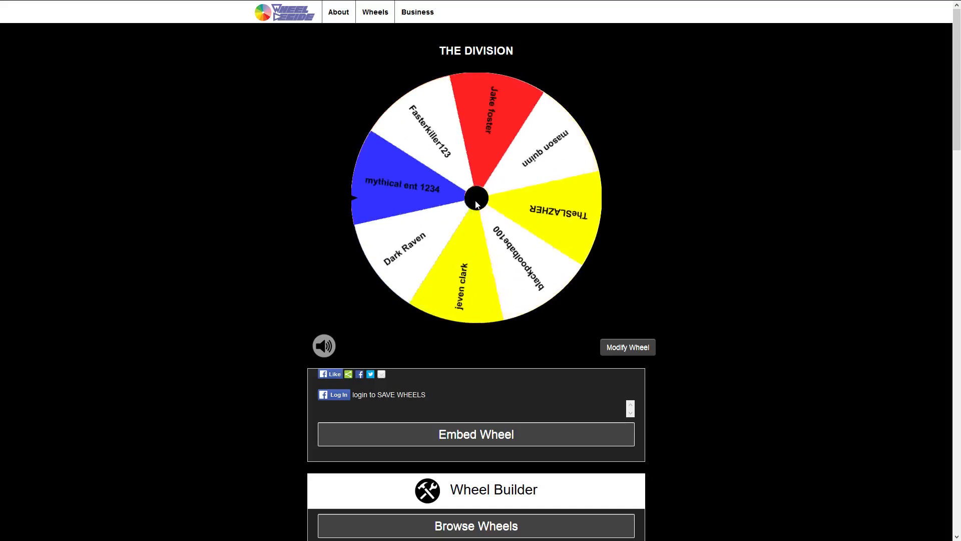
click(476, 198)
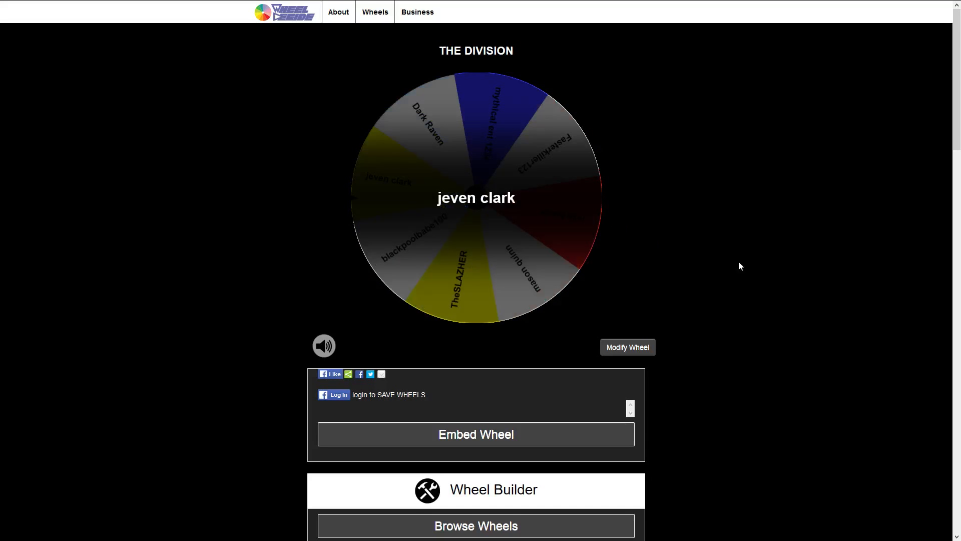
Scroll down to the Wheel Builder's eight player-name choices titled 'The Division'
scroll(down, 3)
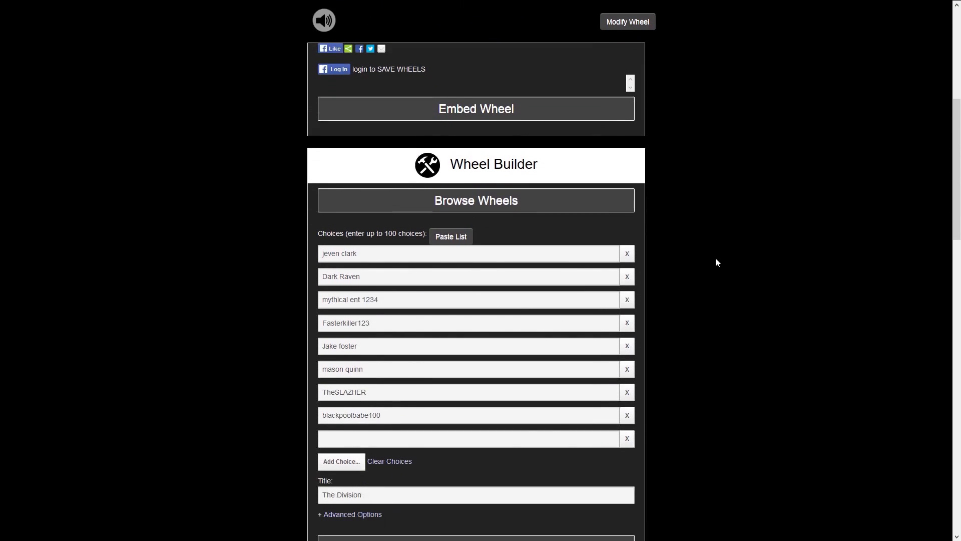
scroll(down, 3)
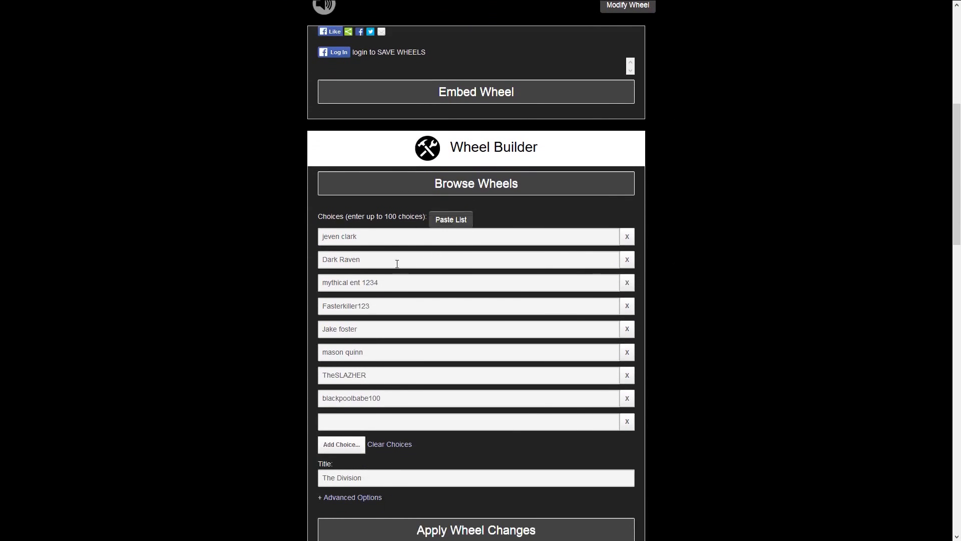
mouse_move(407, 305)
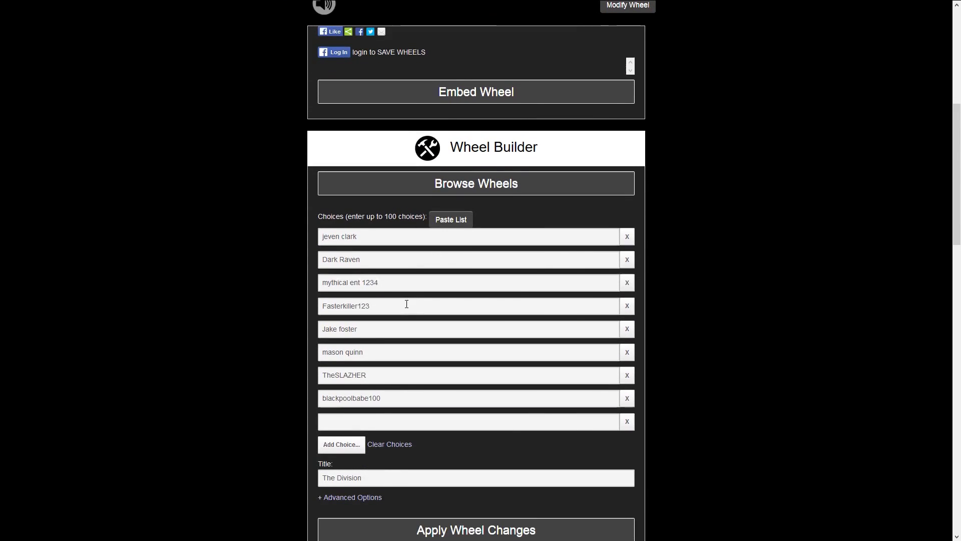